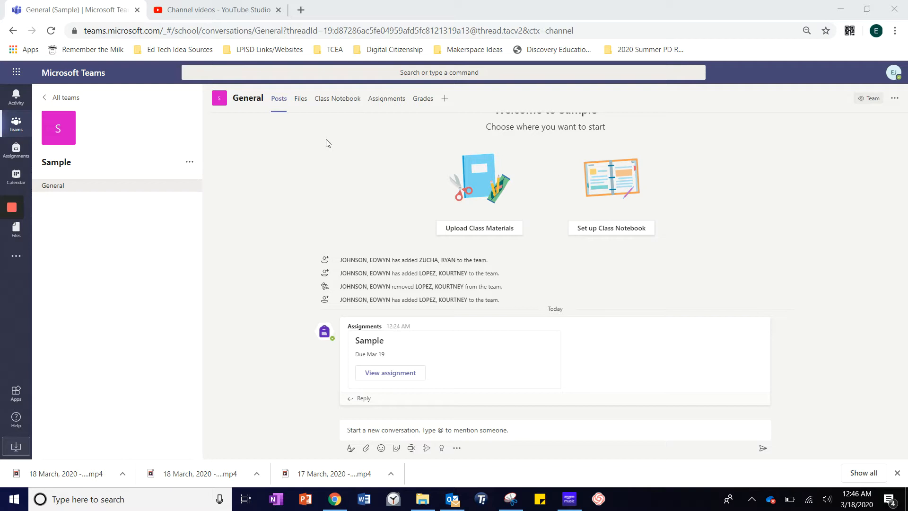
{"action": "mouse_move", "coordinate": [386, 99]}
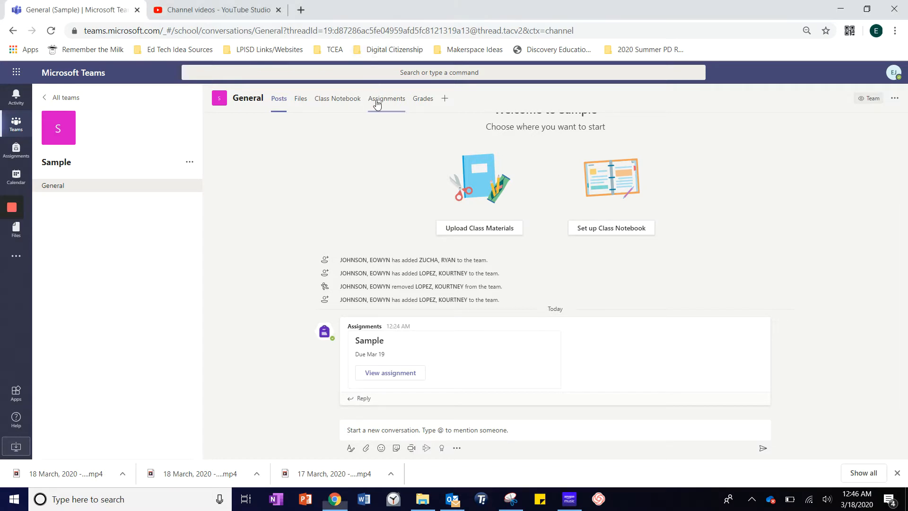
Go to the General channel's Assignments and select the Sample assignment
{"action": "left_click", "coordinate": [386, 98]}
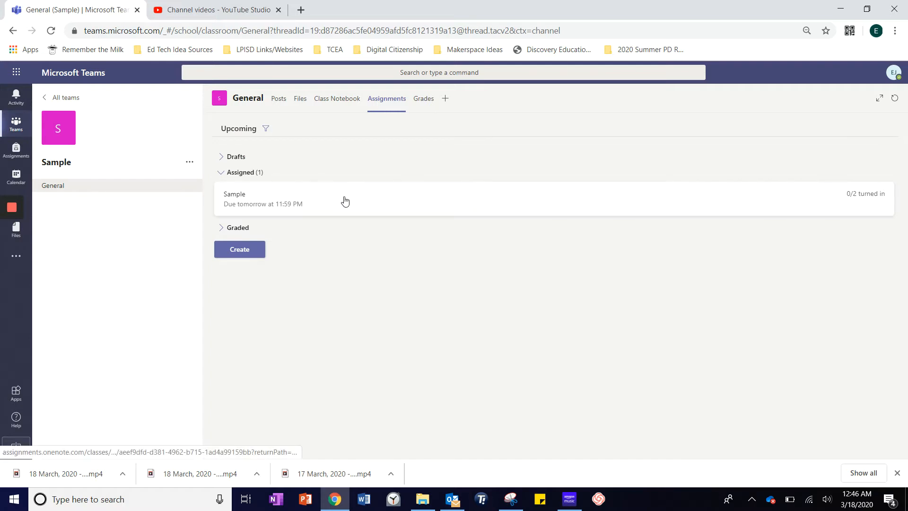
{"action": "left_click", "coordinate": [235, 198]}
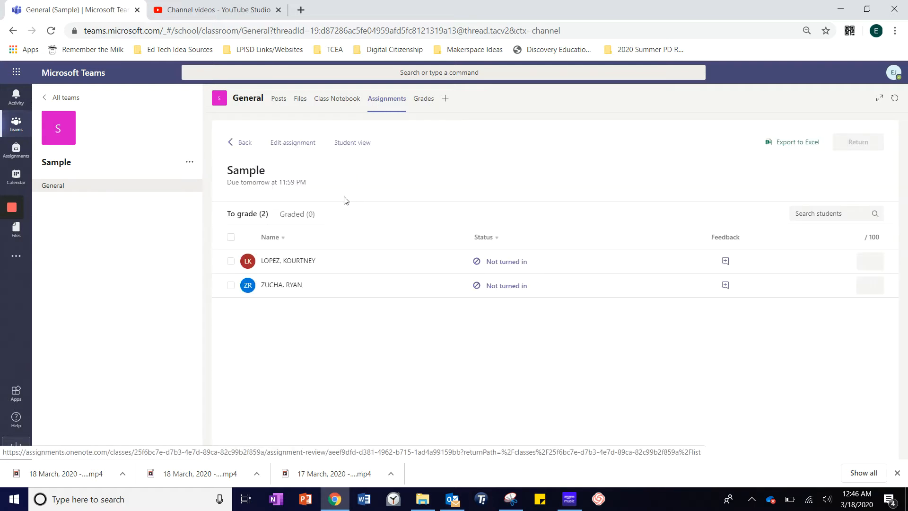
{"action": "mouse_move", "coordinate": [290, 146]}
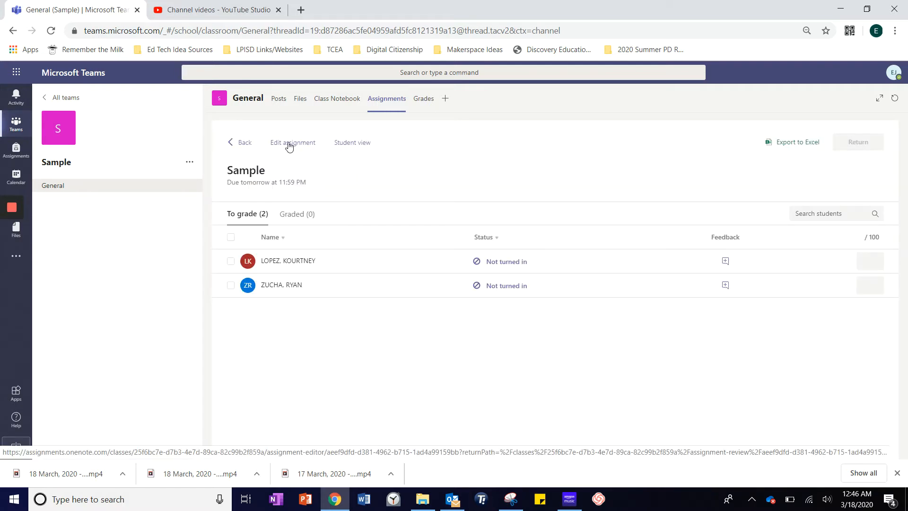
Start editing the Sample assignment and bring up its timeline (late turn-in) settings
{"action": "left_click", "coordinate": [293, 143]}
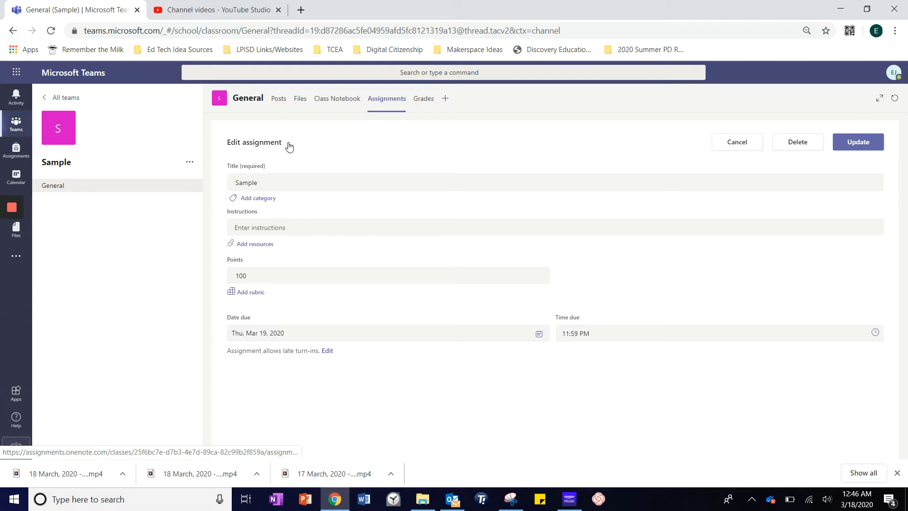
{"action": "mouse_move", "coordinate": [339, 355]}
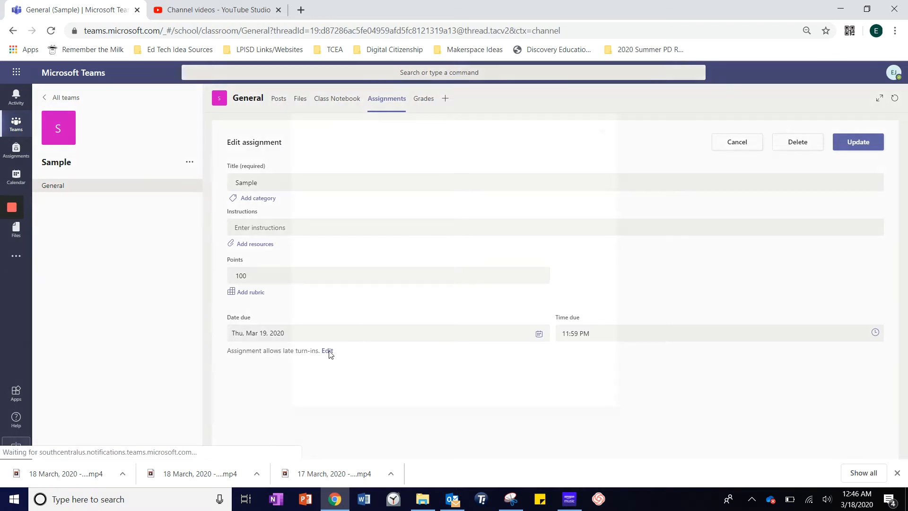
{"action": "left_click", "coordinate": [328, 350]}
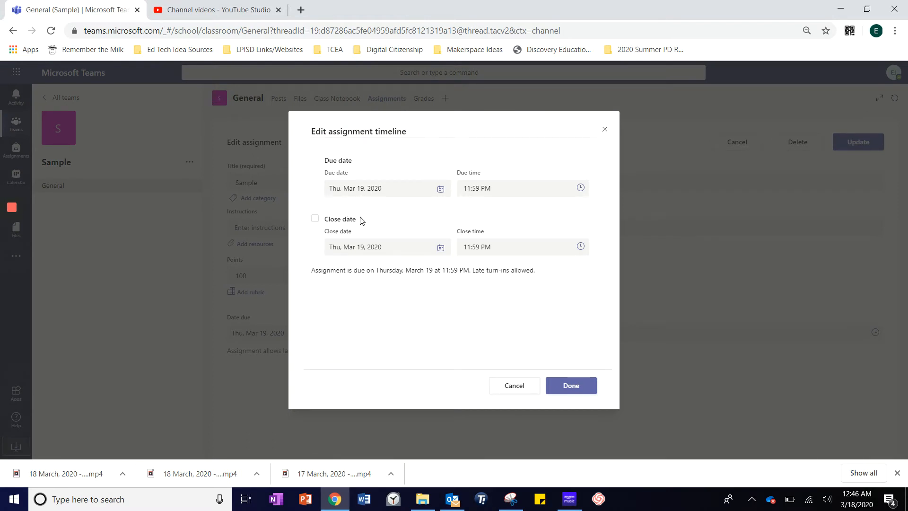
{"action": "mouse_move", "coordinate": [409, 228]}
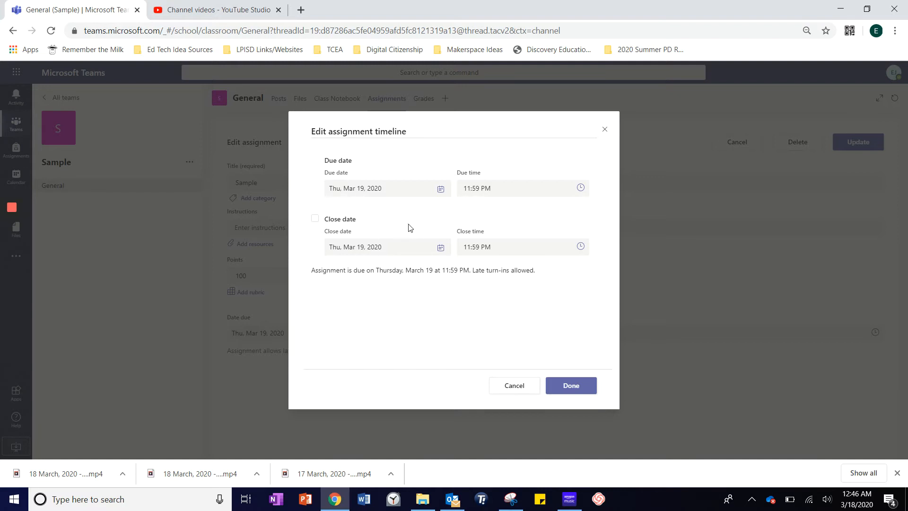
{"action": "mouse_move", "coordinate": [373, 201]}
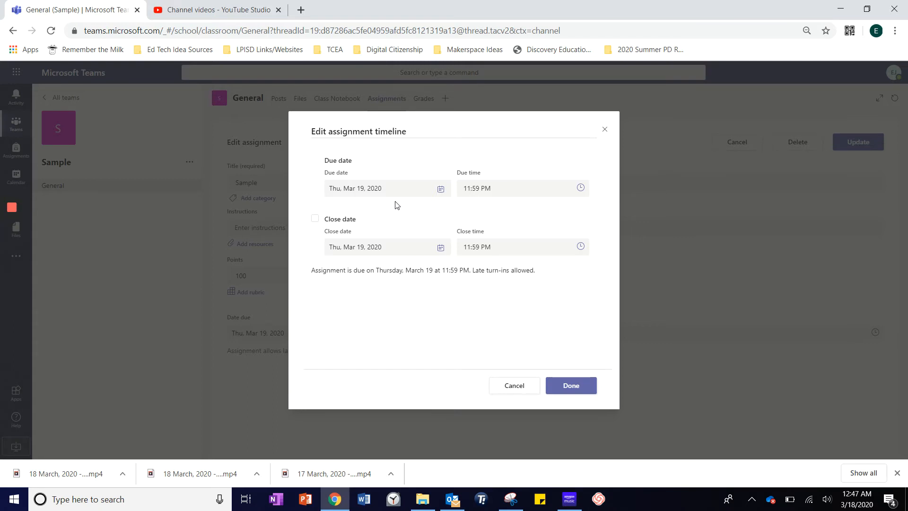
{"action": "mouse_move", "coordinate": [479, 281]}
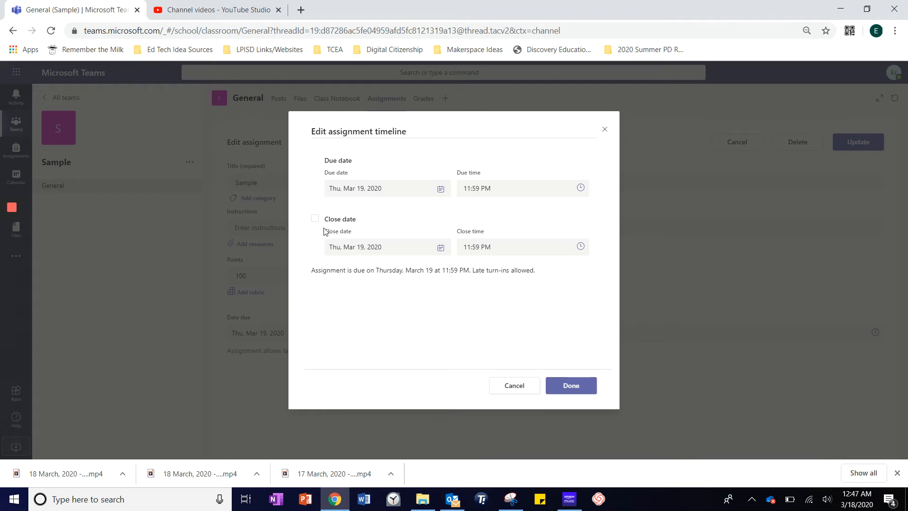
Enable a close date of March 26, 2020 at 11:59 PM and update the assignment
{"action": "left_click", "coordinate": [314, 218]}
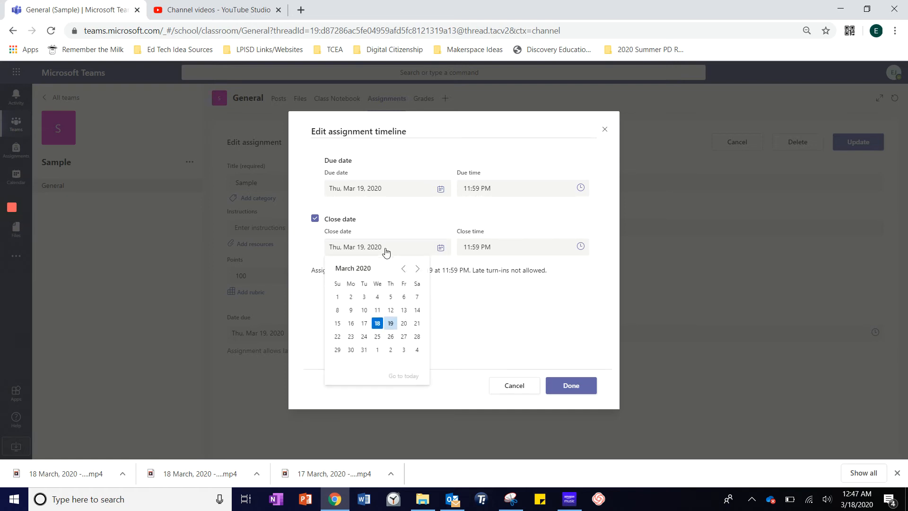
{"action": "left_click", "coordinate": [391, 337]}
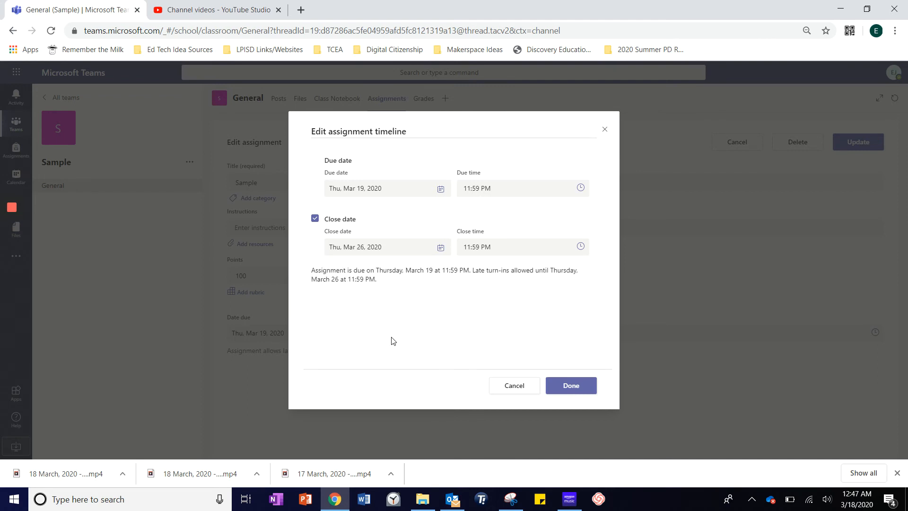
{"action": "mouse_move", "coordinate": [380, 297]}
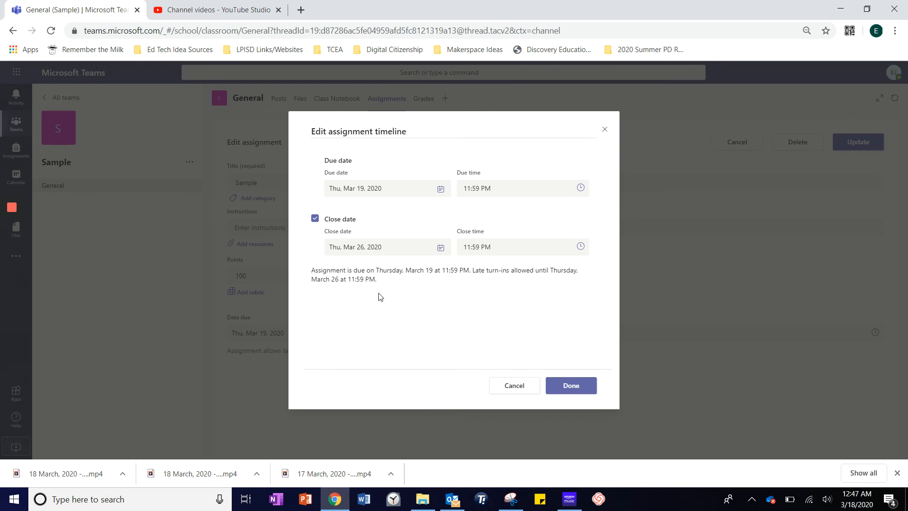
{"action": "mouse_move", "coordinate": [402, 285]}
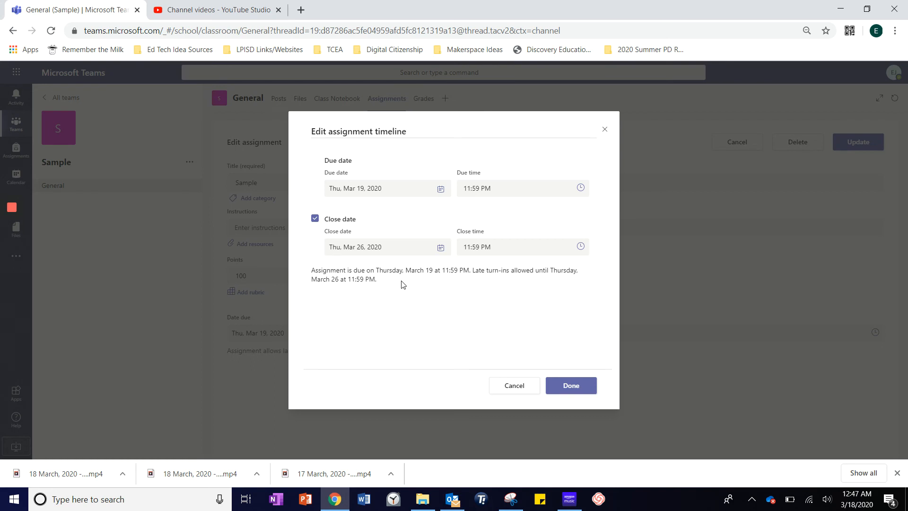
{"action": "mouse_move", "coordinate": [438, 310]}
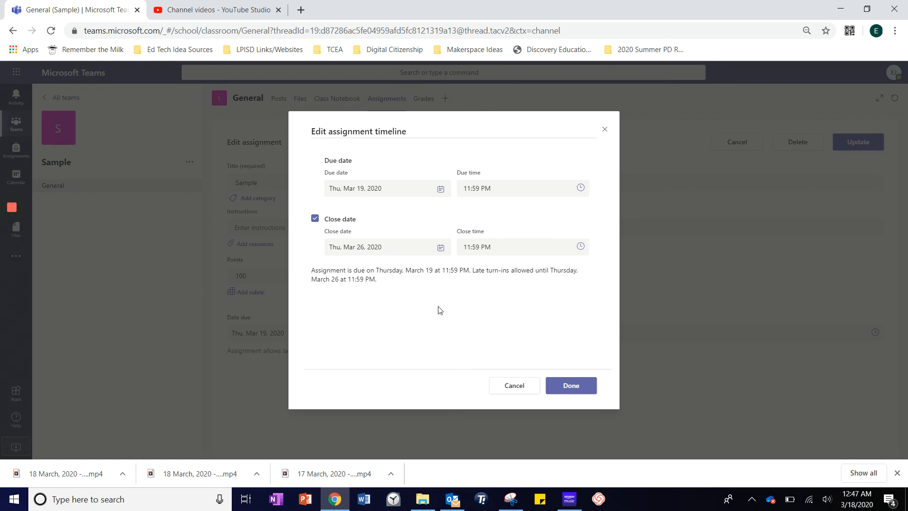
{"action": "left_click", "coordinate": [570, 384]}
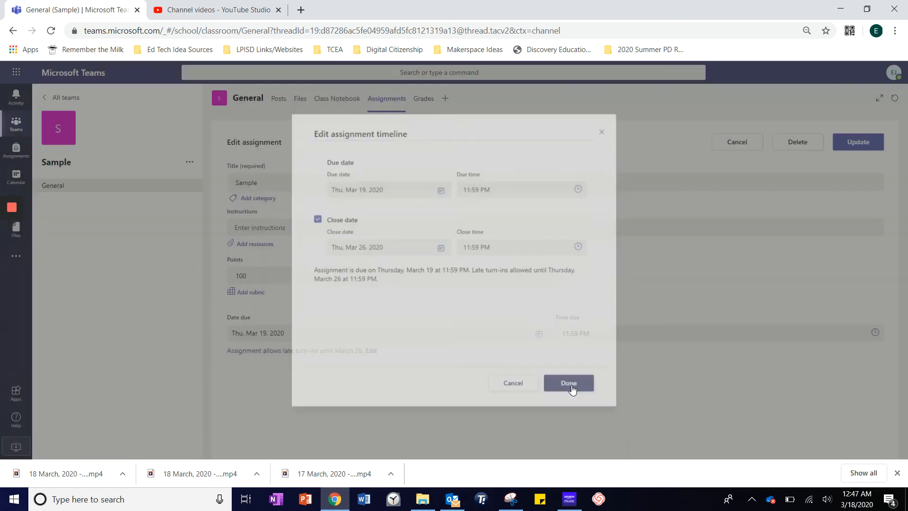
{"action": "left_click", "coordinate": [569, 383]}
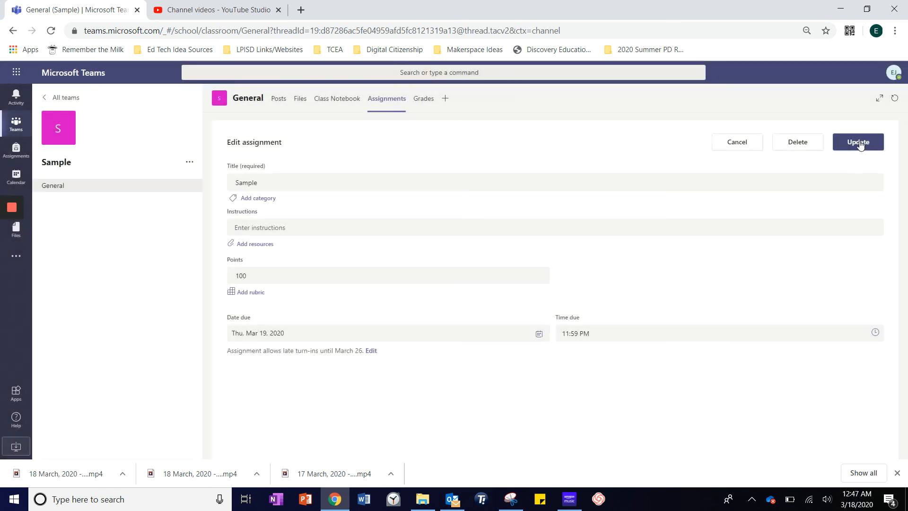
{"action": "left_click", "coordinate": [857, 142]}
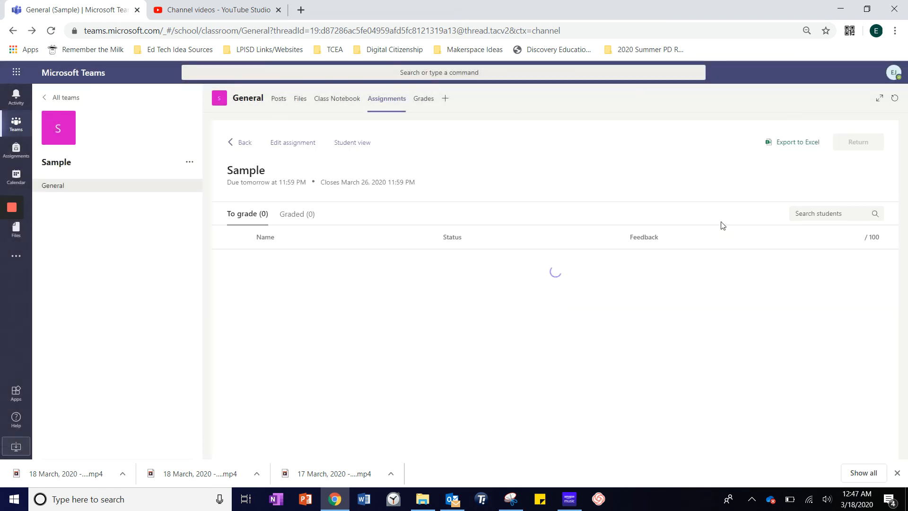